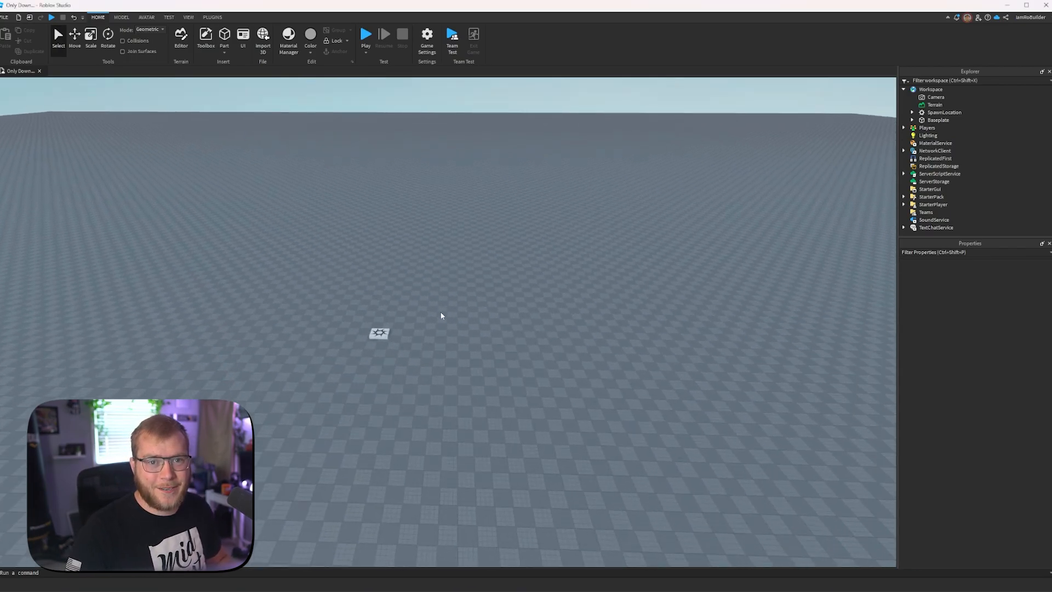
- Open the Toolbox and switch its asset category from Models to Plugins
click(212, 17)
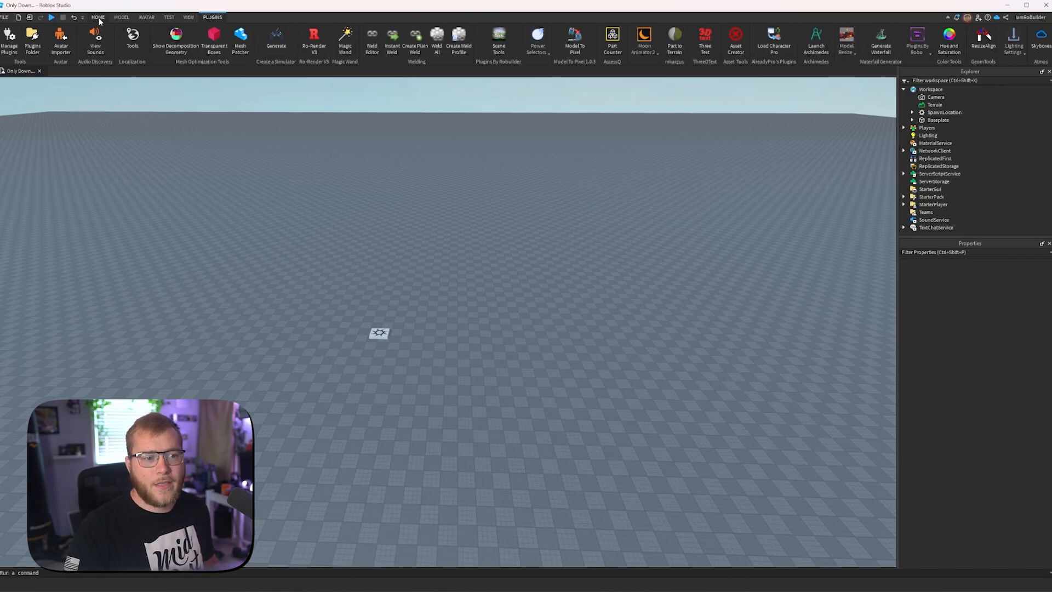
click(98, 17)
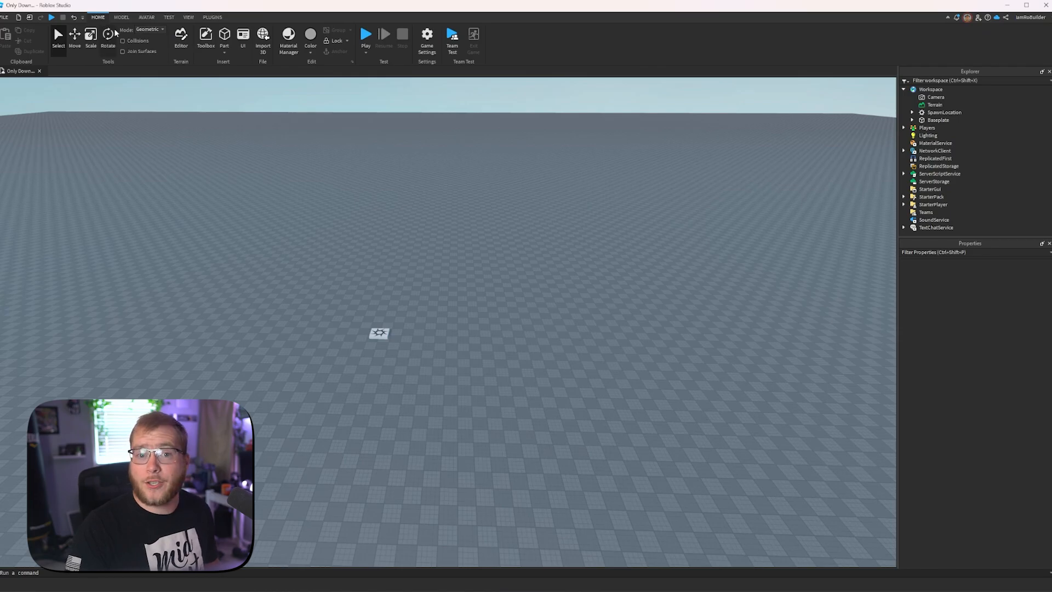
click(206, 37)
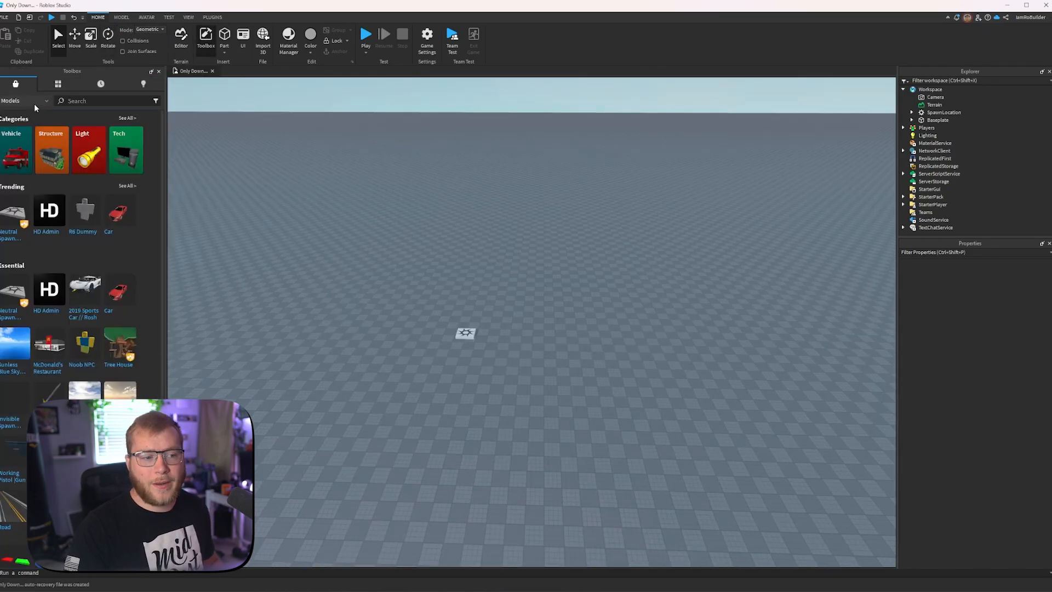
click(27, 101)
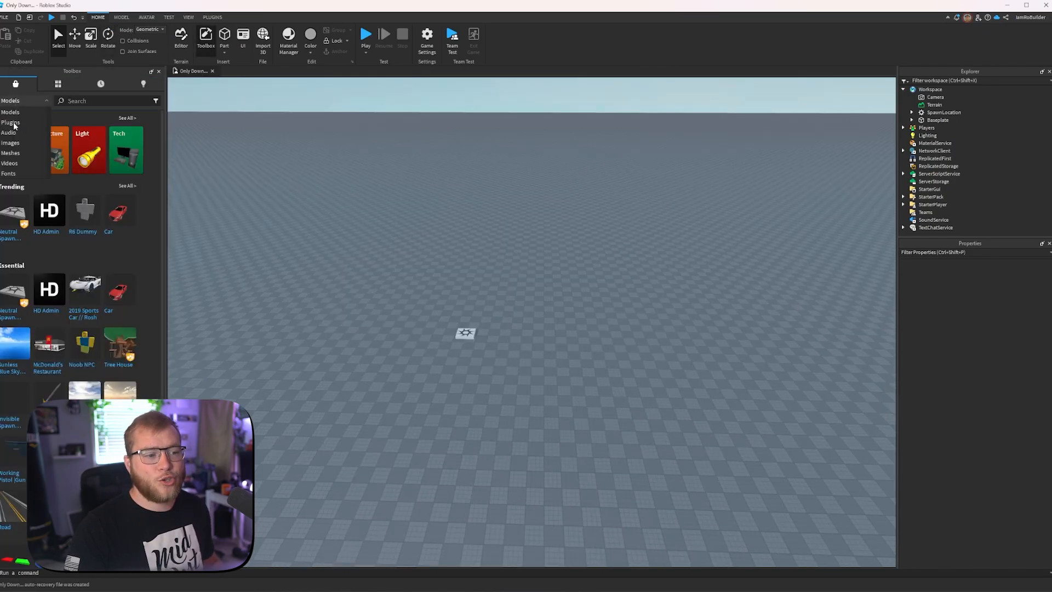
click(10, 122)
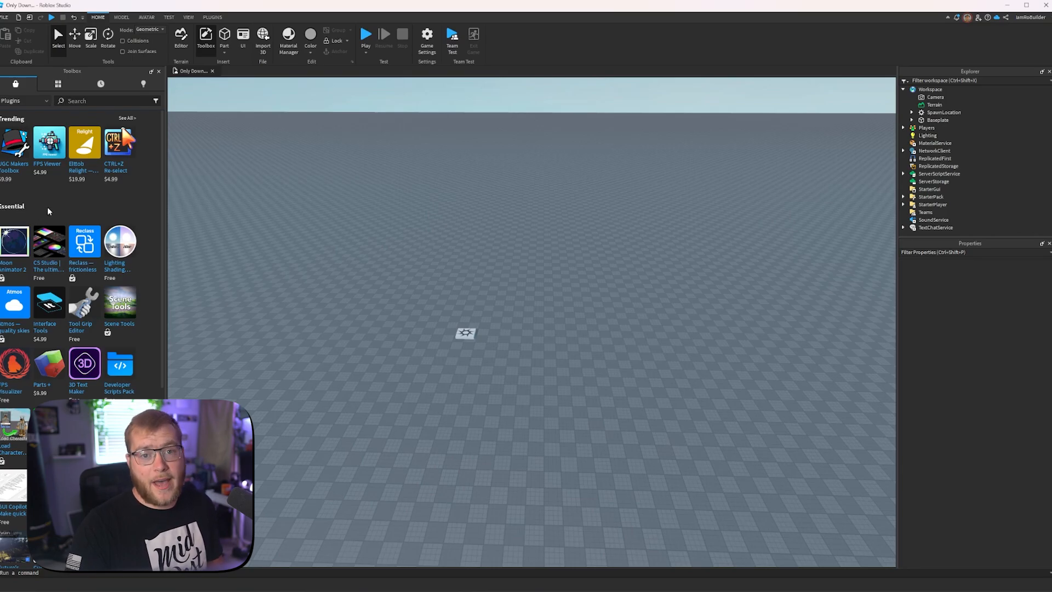
mouse_move(94, 189)
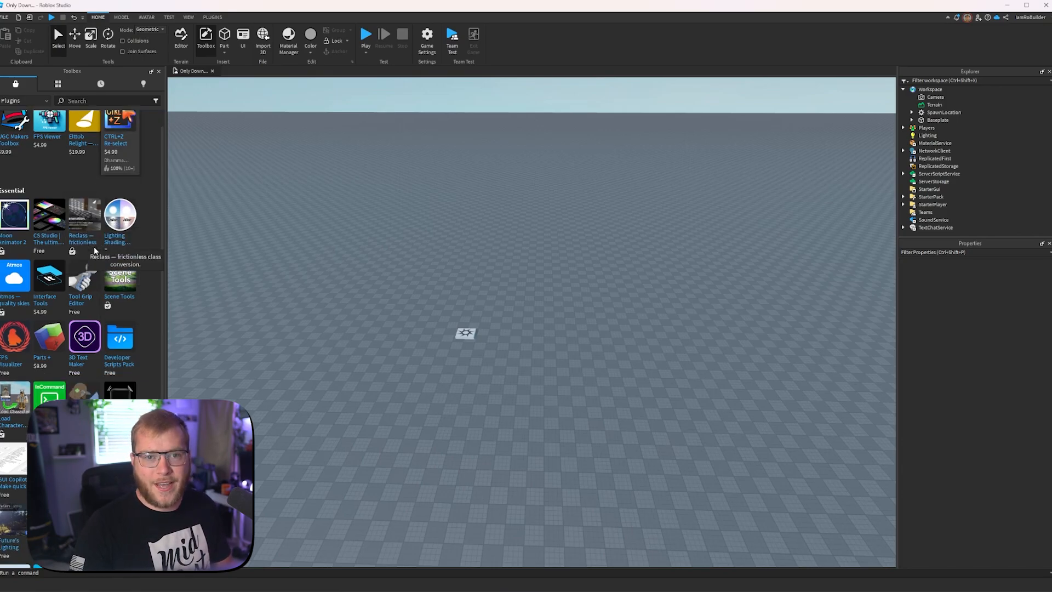
scroll(down, 3)
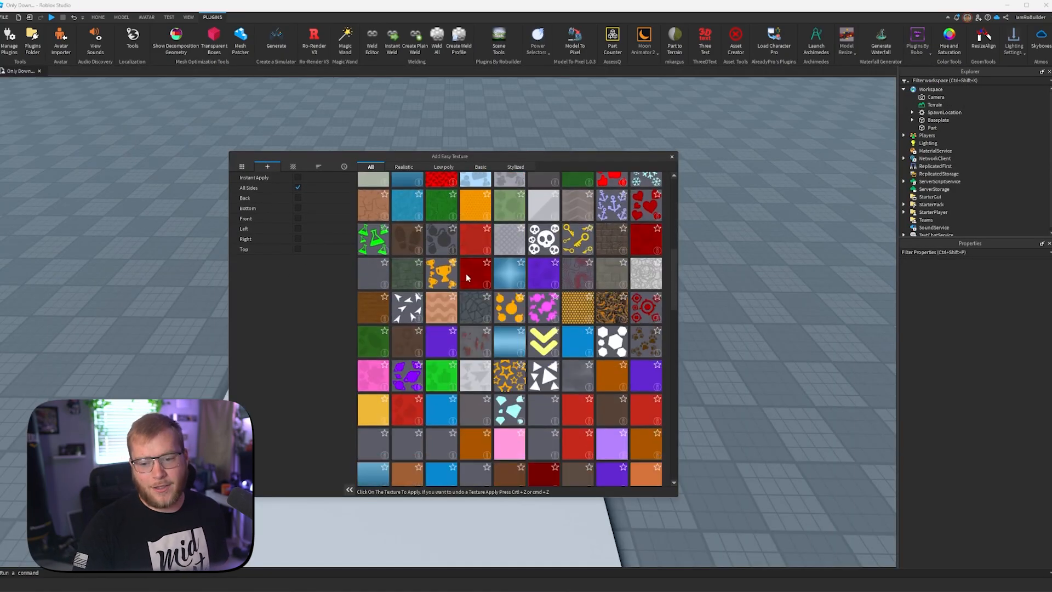
- In Add Easy Texture, show grid size and Apply Options, then preview the red gear texture
scroll(down, 3)
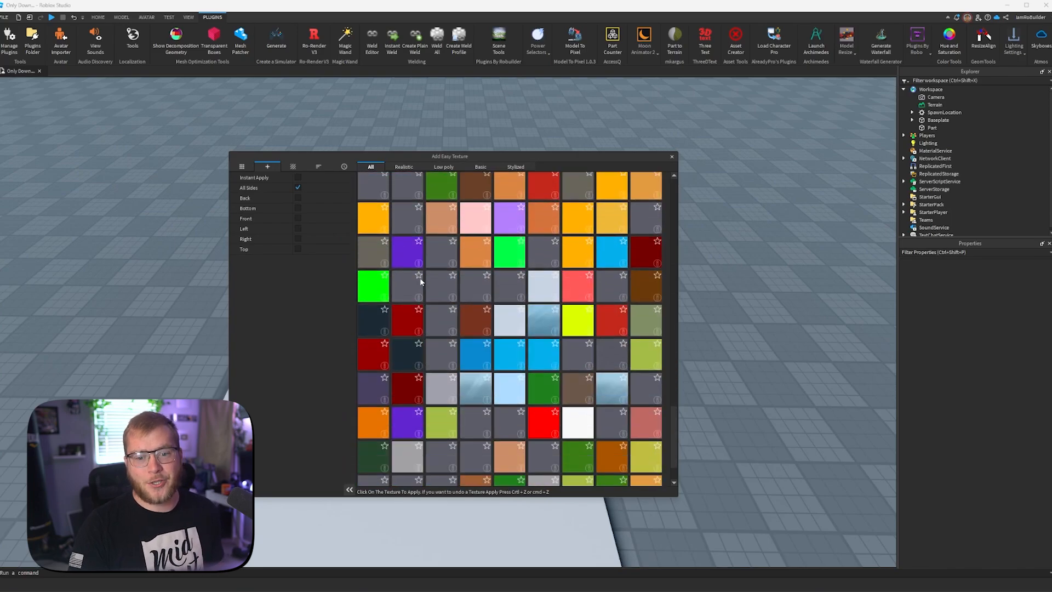
scroll(down, 3)
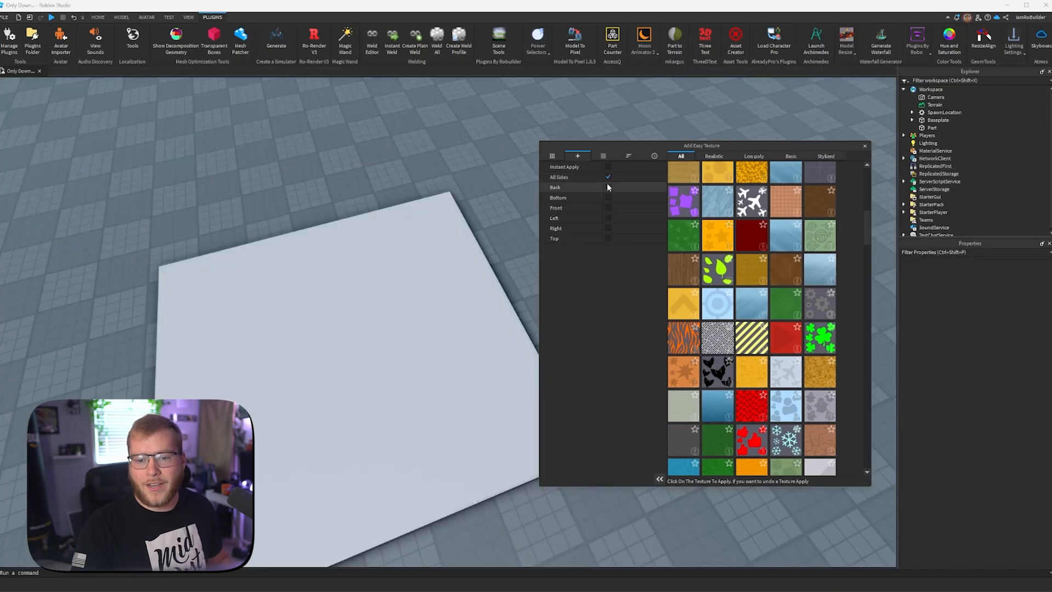
click(552, 156)
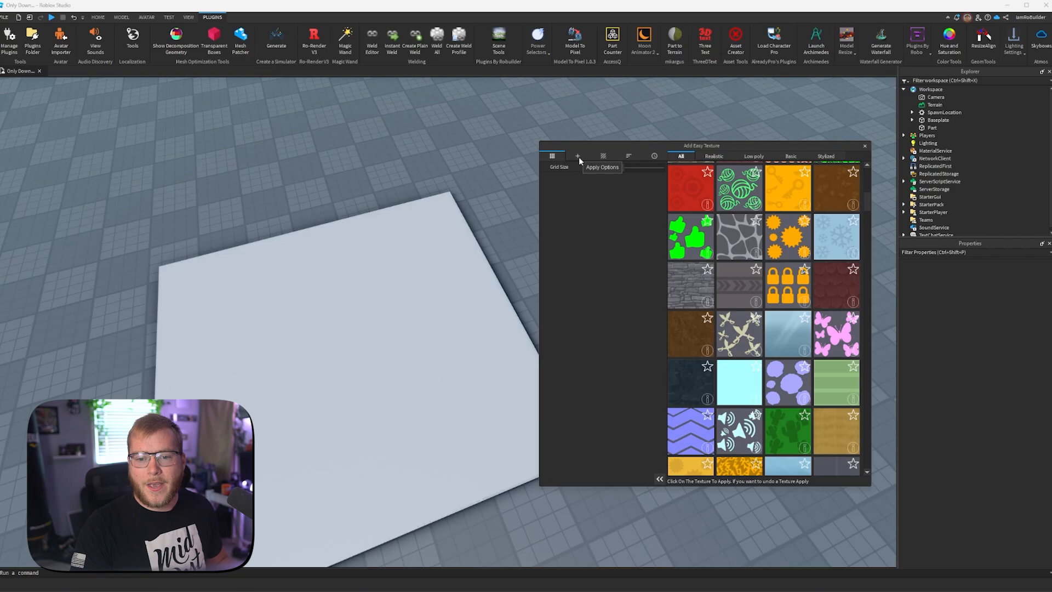
click(577, 156)
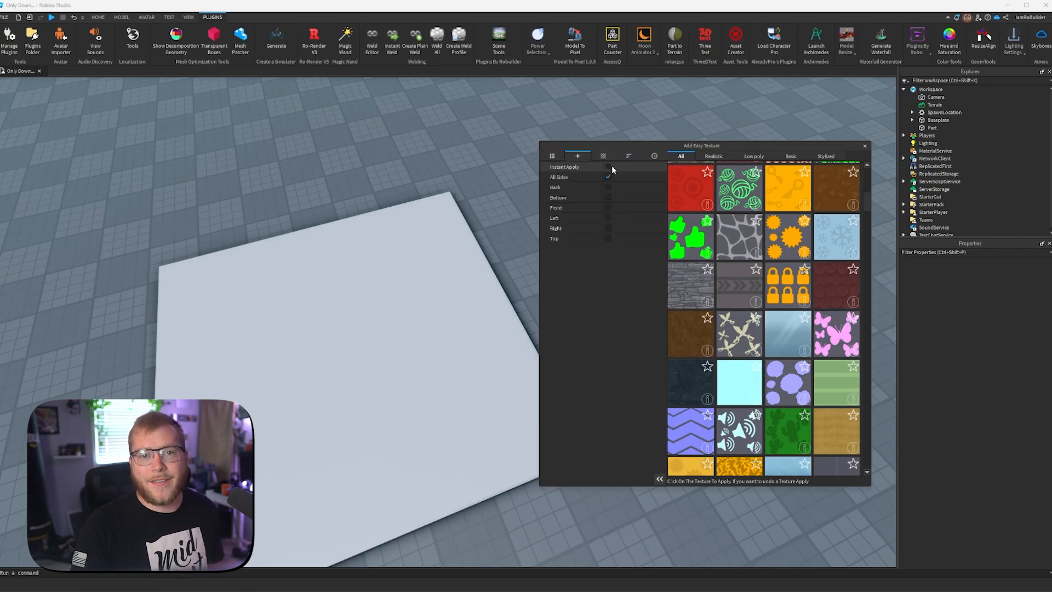
click(608, 166)
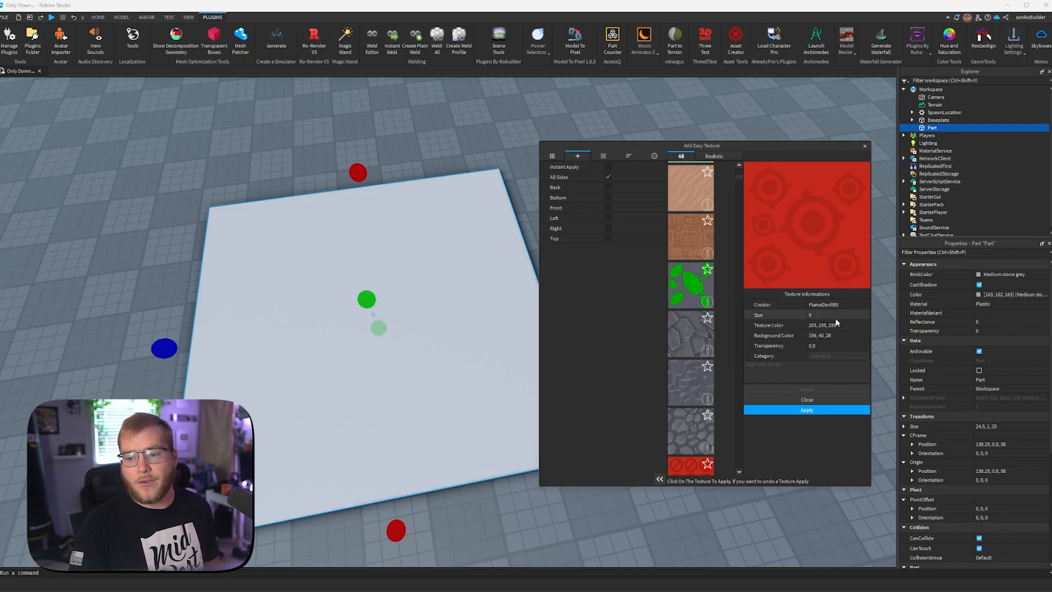
scroll(down, 3)
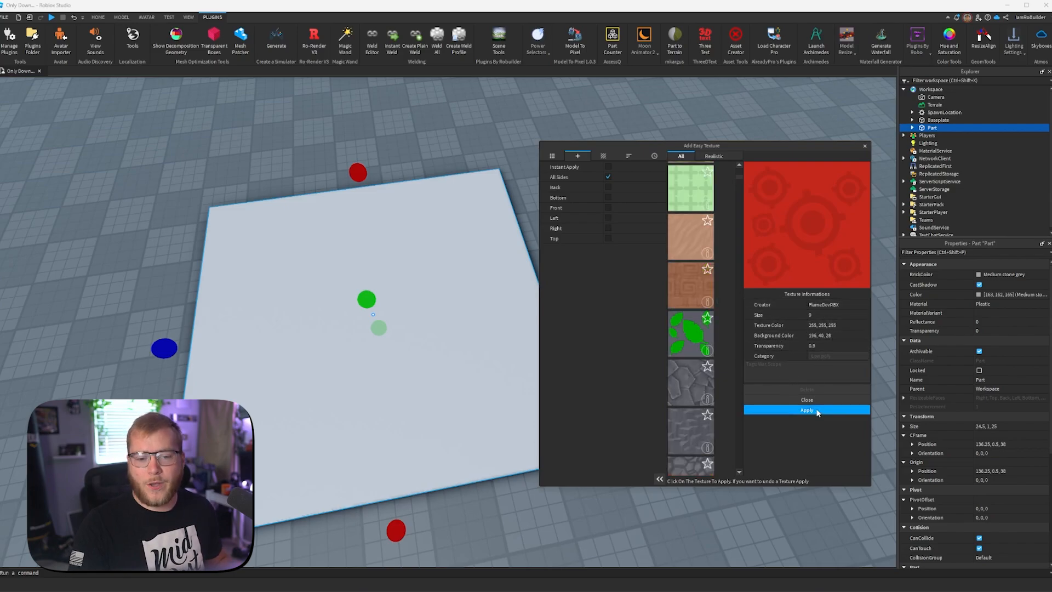
- Apply the gear texture to the slab and filter the library by the 'grass' tag
click(602, 156)
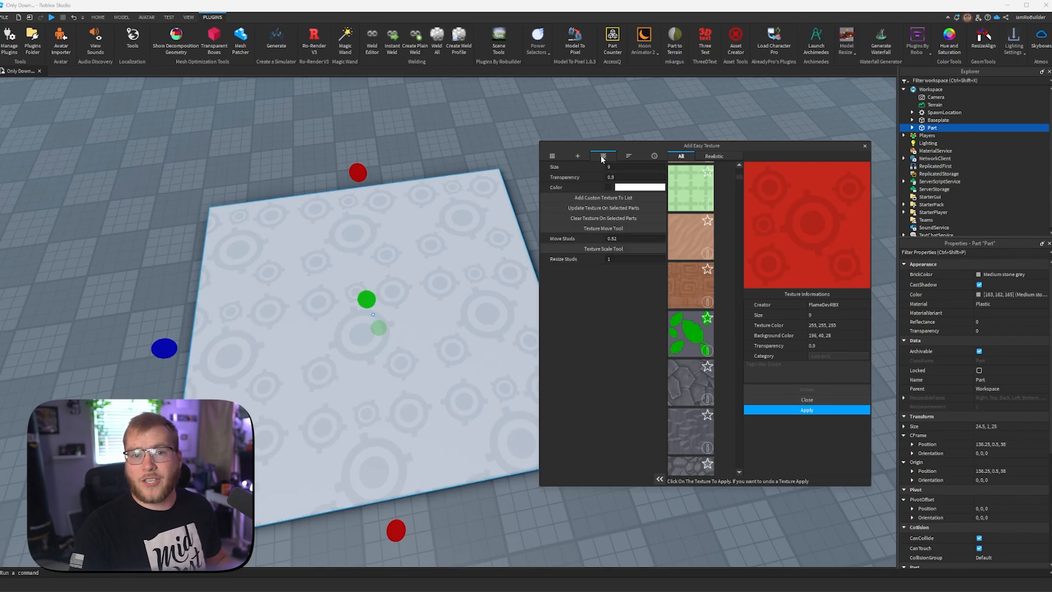
click(621, 177)
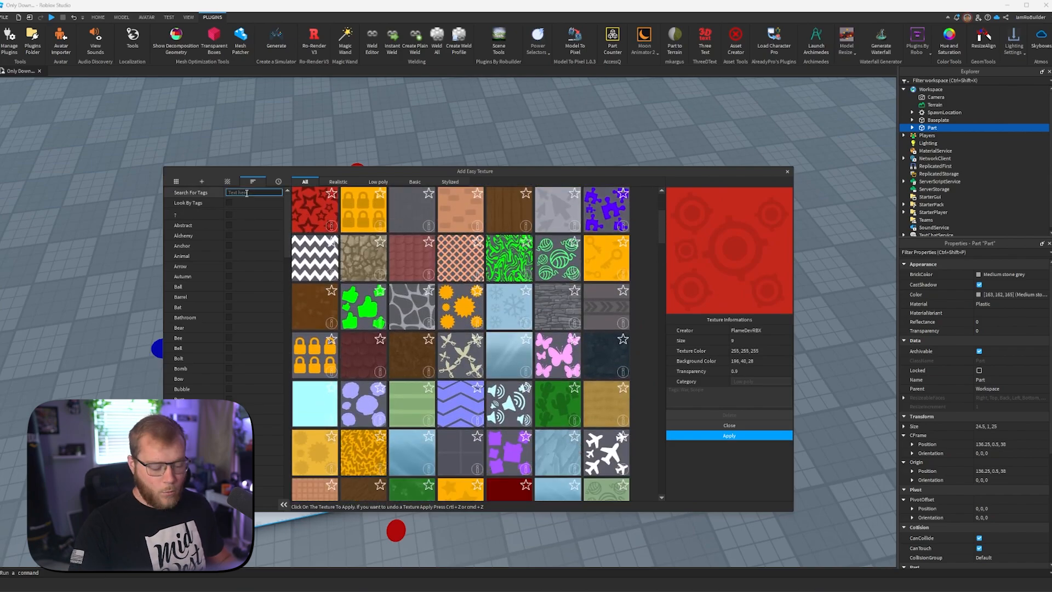
text(grass)
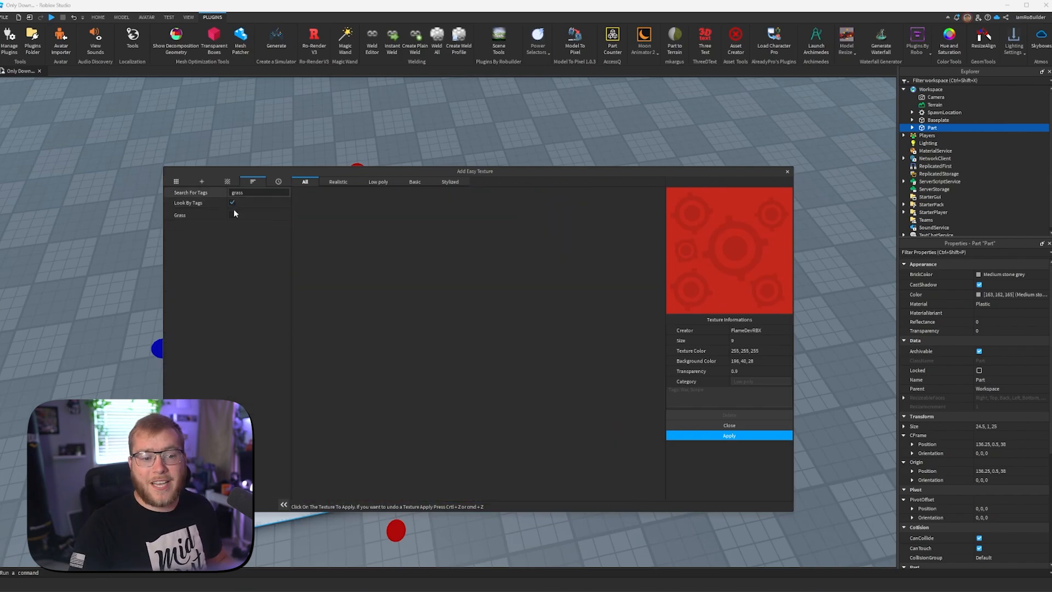
click(233, 203)
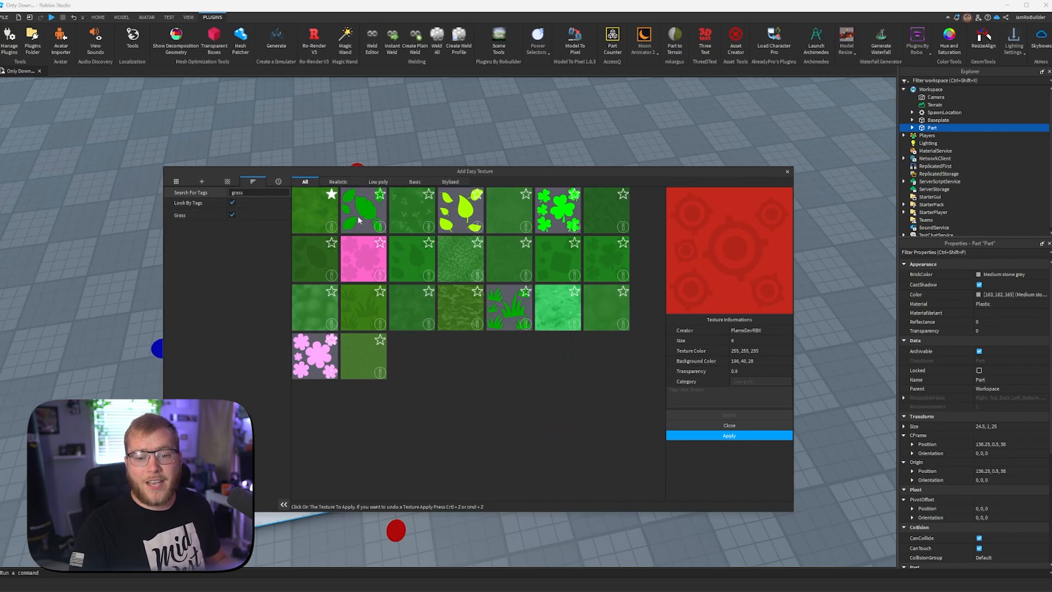
mouse_move(454, 264)
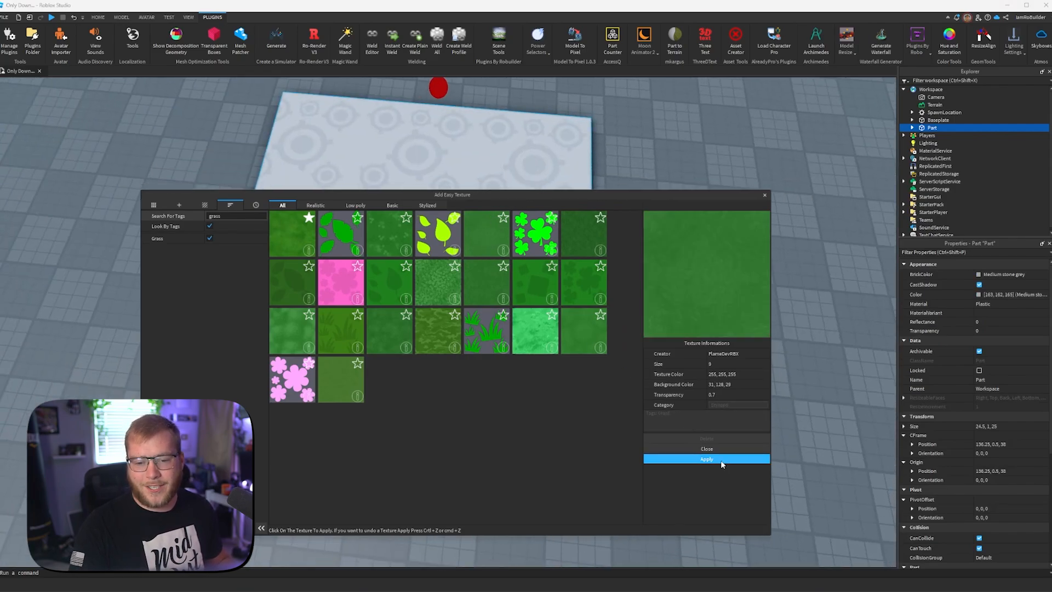
- Apply the green grass texture to the slab and close the texture plugin
click(706, 459)
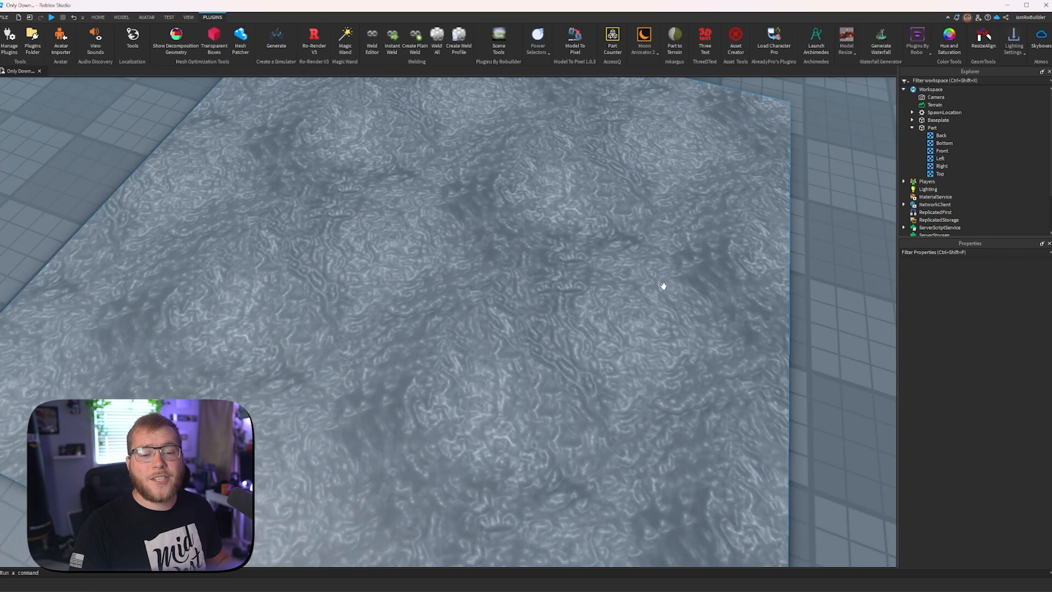
click(933, 128)
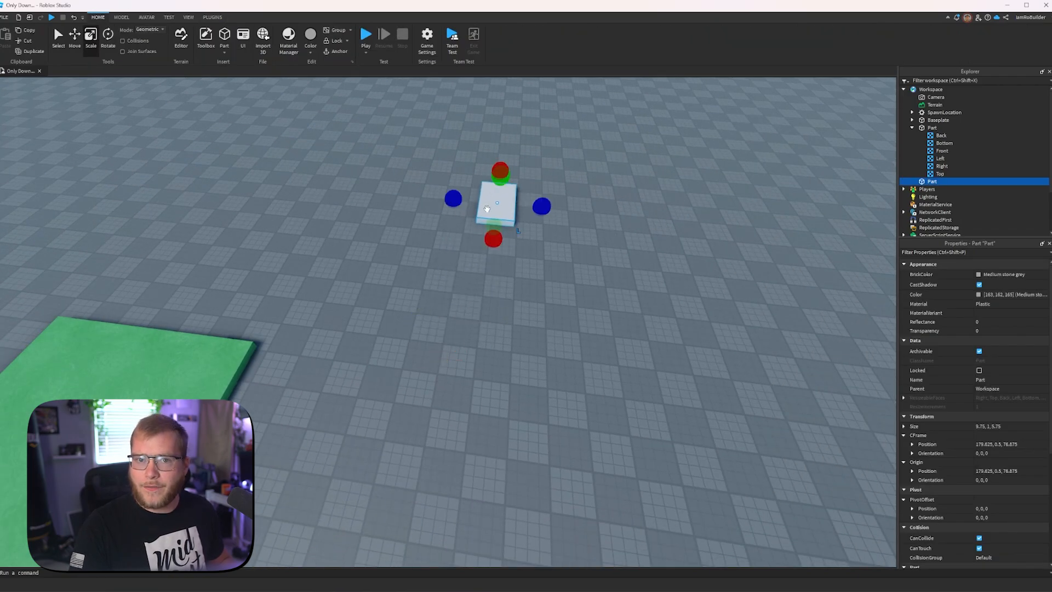
- In Archimedes, enable X-axis pitch rotation and render extra path segments at angle 20
click(212, 17)
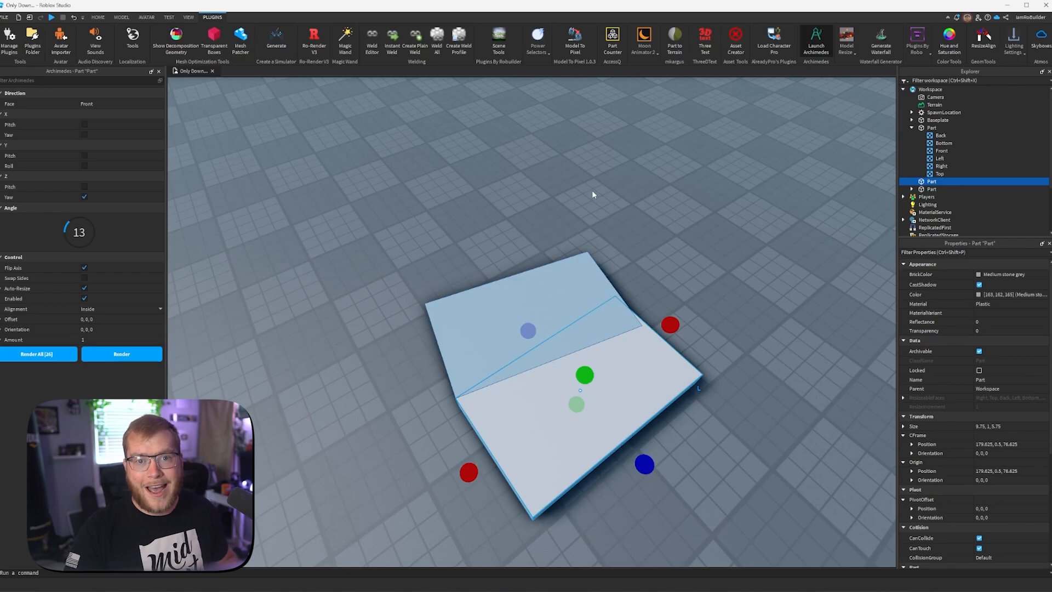
mouse_move(409, 146)
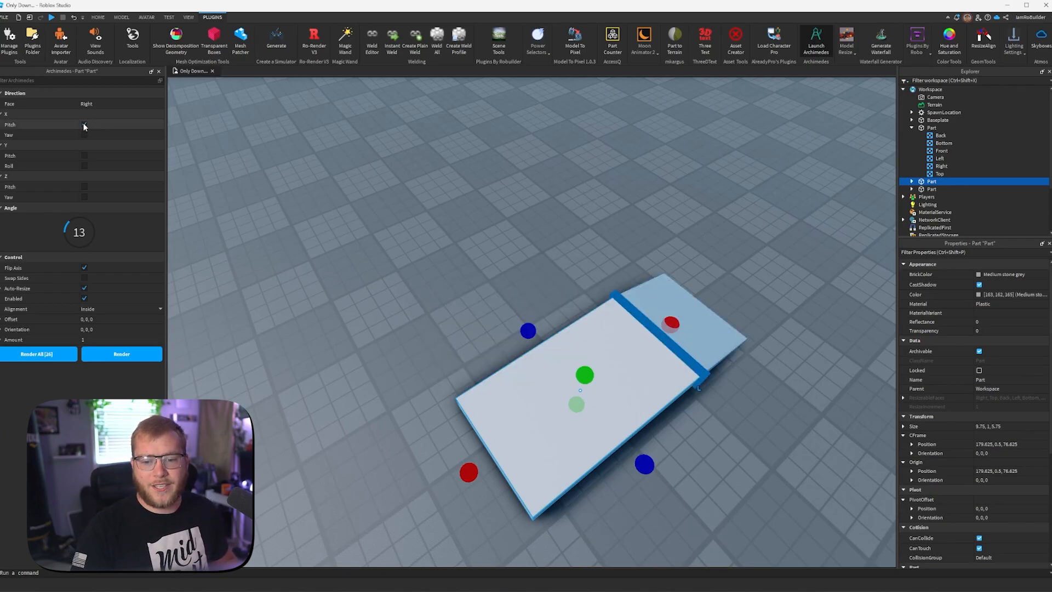
click(84, 124)
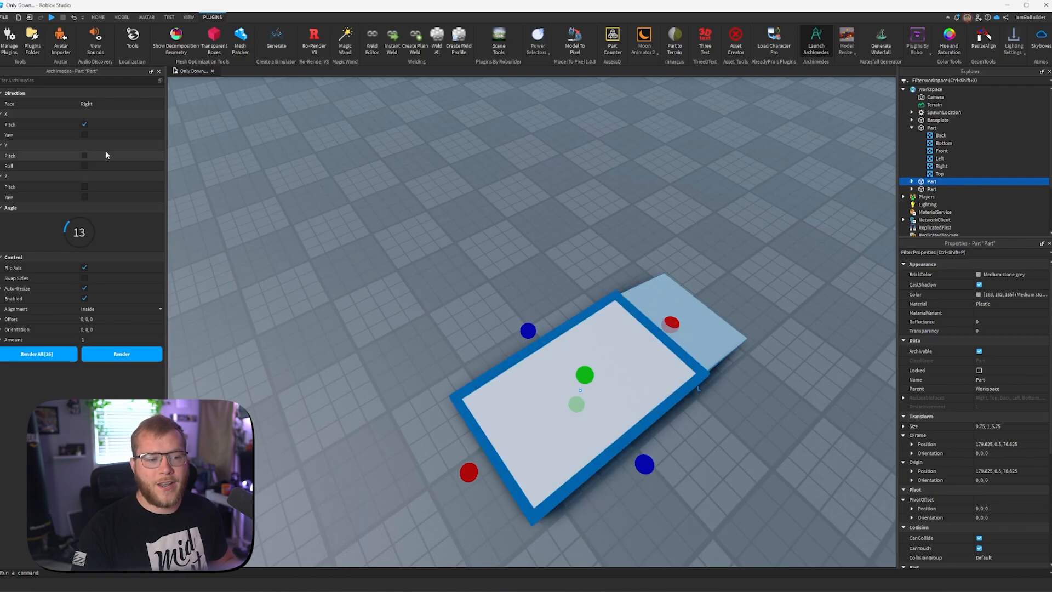
click(84, 135)
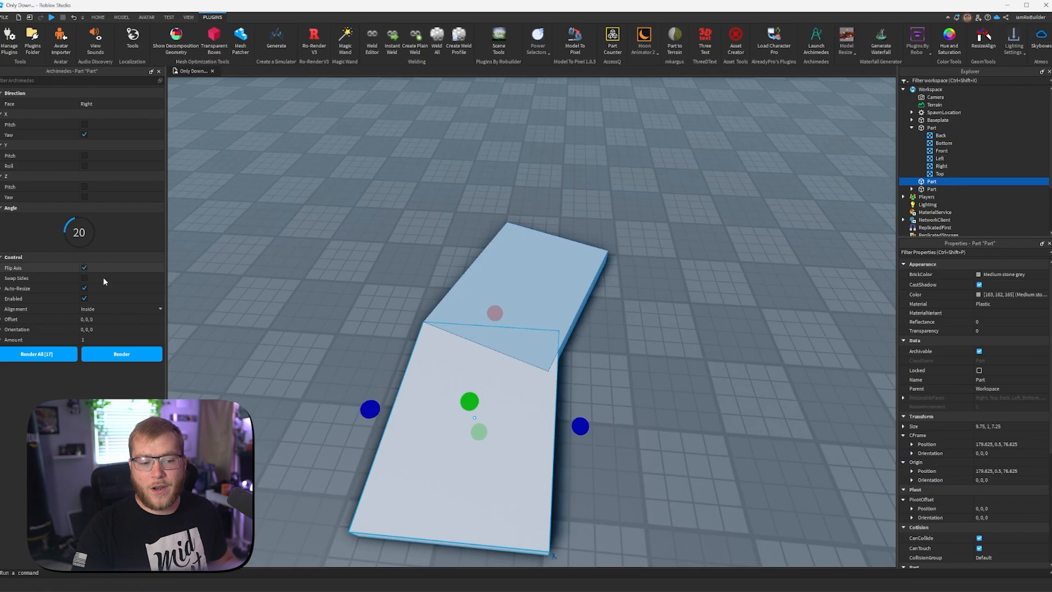
click(122, 353)
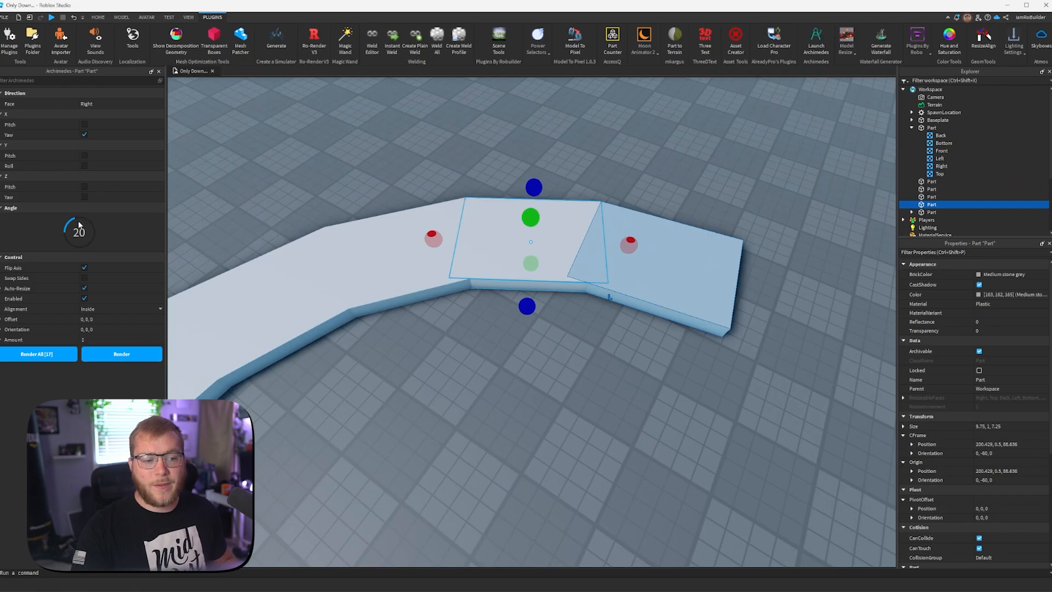
click(122, 353)
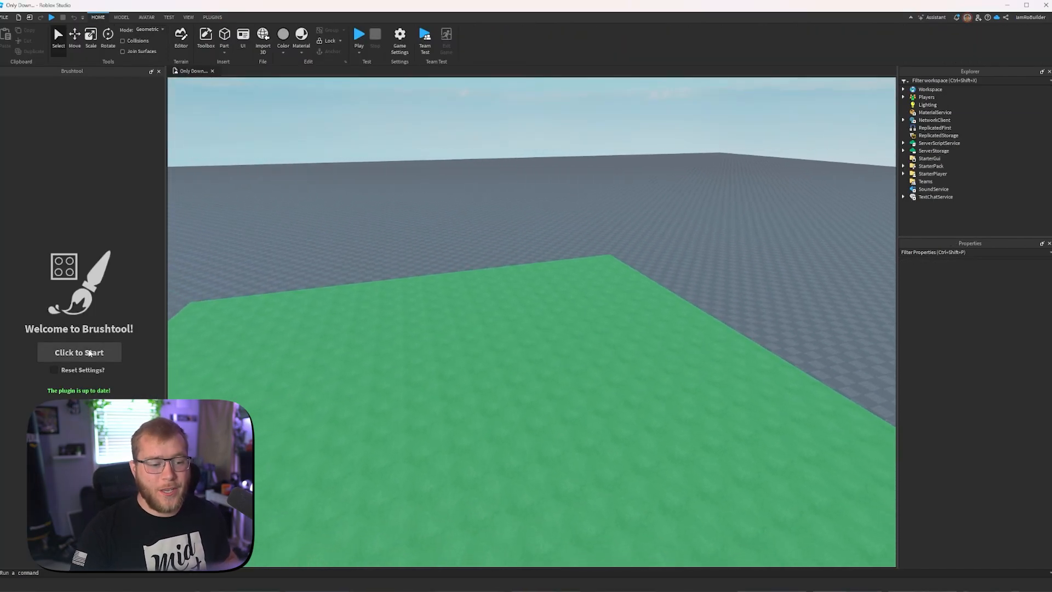
- Start Brushtool with random rotation, random scale 0.5 to 1, and the Grass brush
click(78, 352)
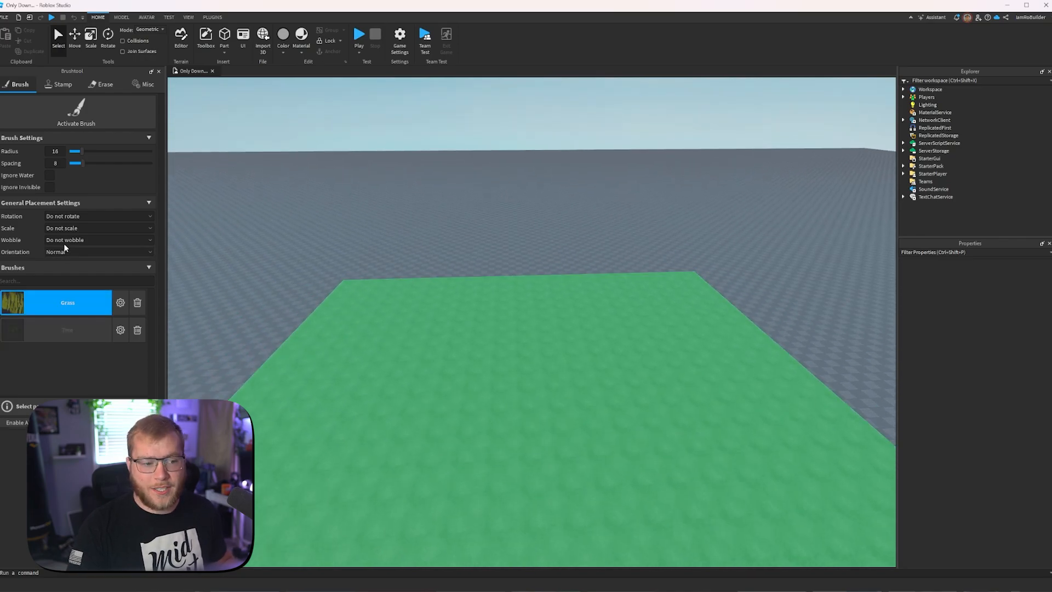
click(99, 216)
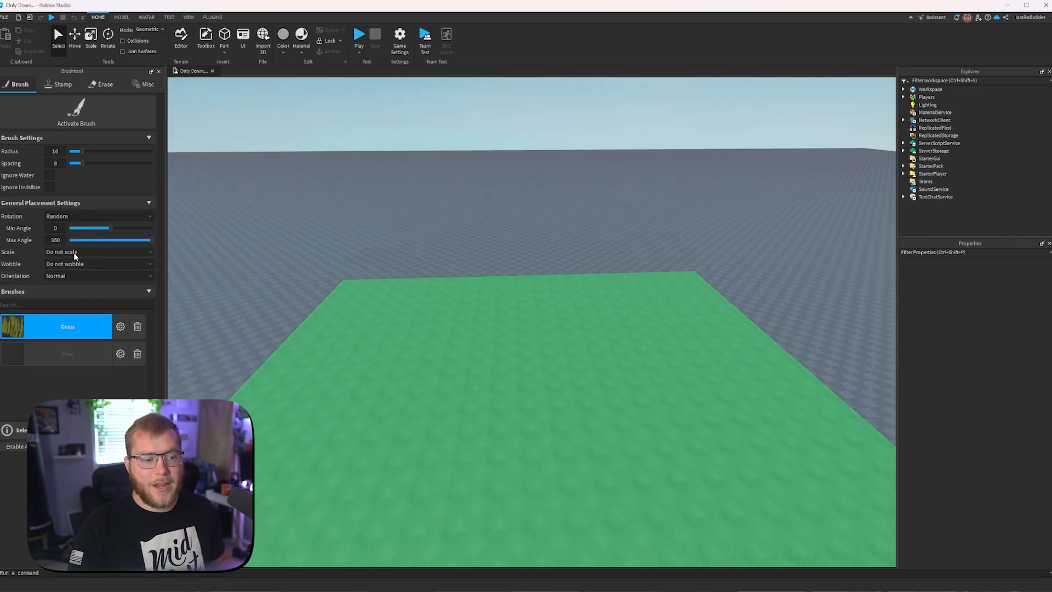
click(98, 251)
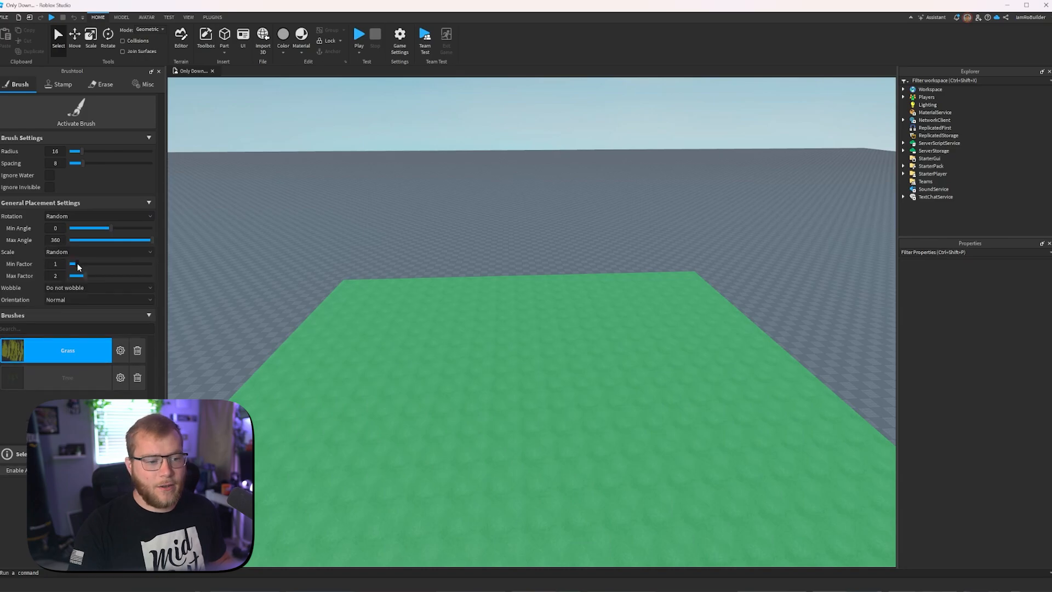
drag(75, 263, 70, 263)
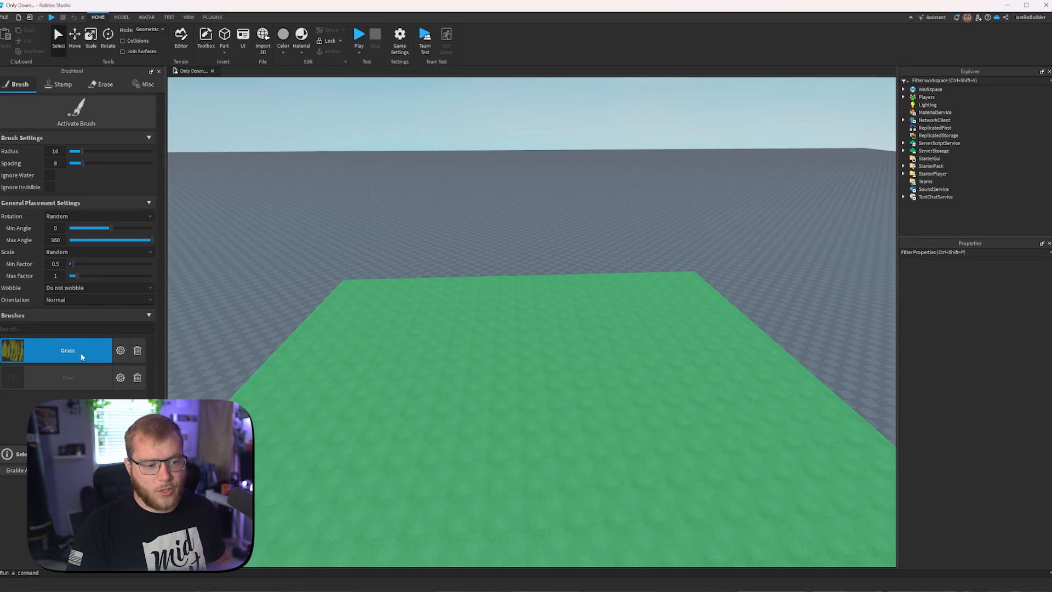
click(75, 114)
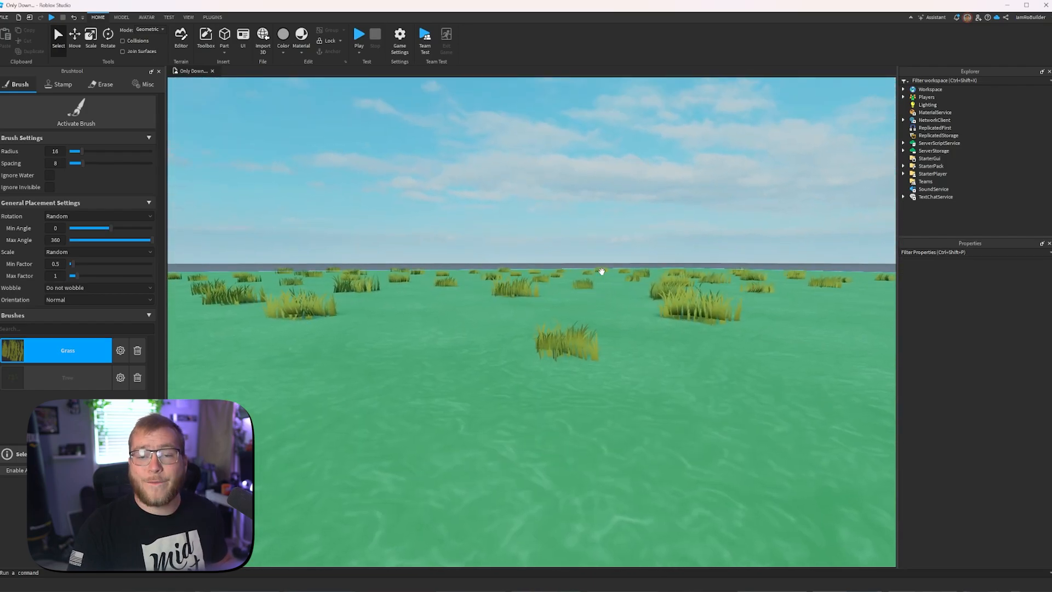
mouse_move(610, 281)
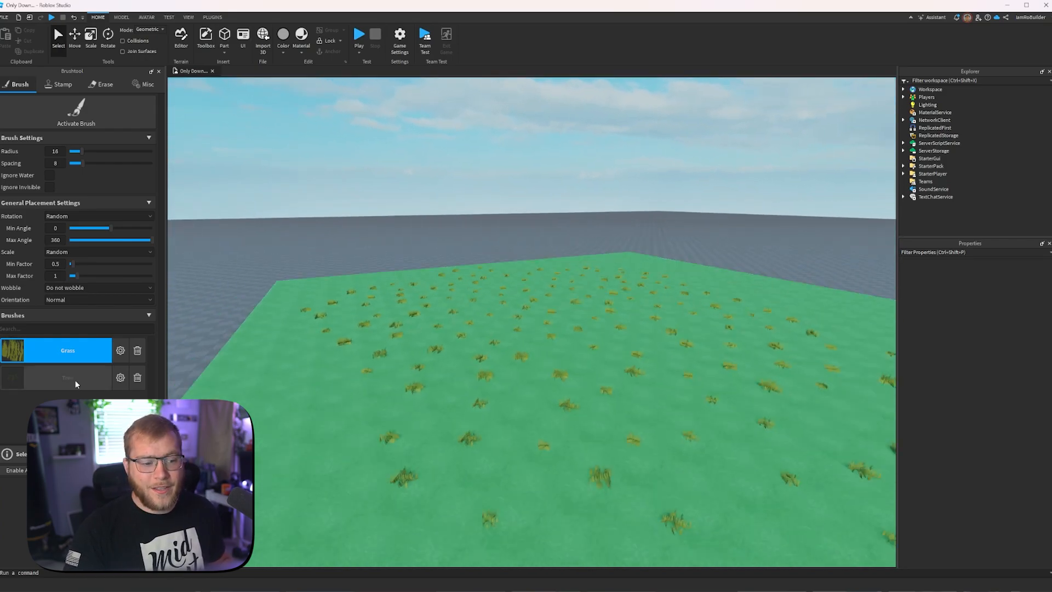
- Switch the brush to Tree with radius 7 and spacing 15
click(67, 377)
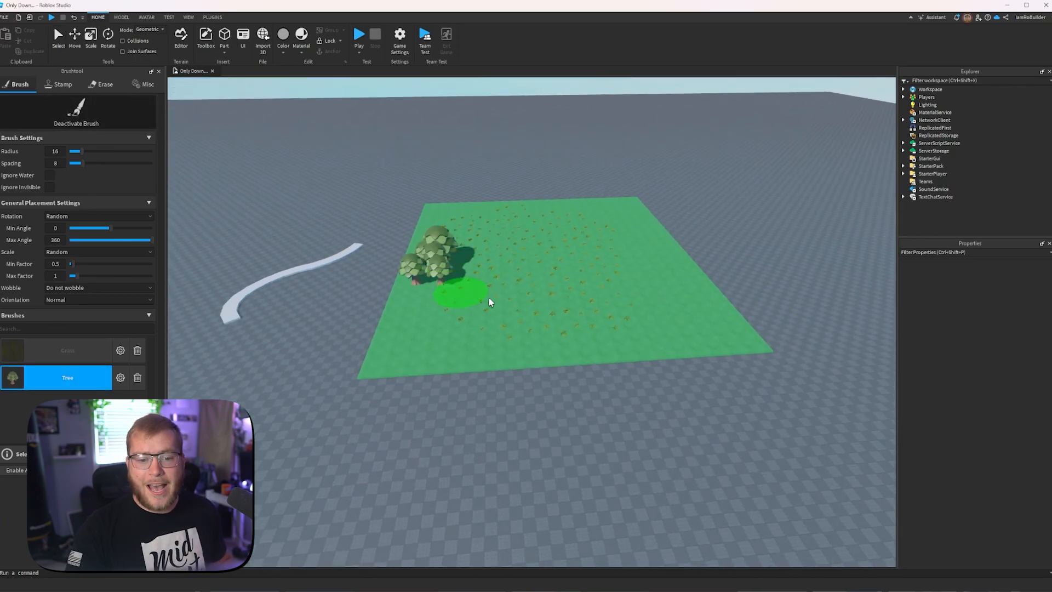
mouse_move(512, 283)
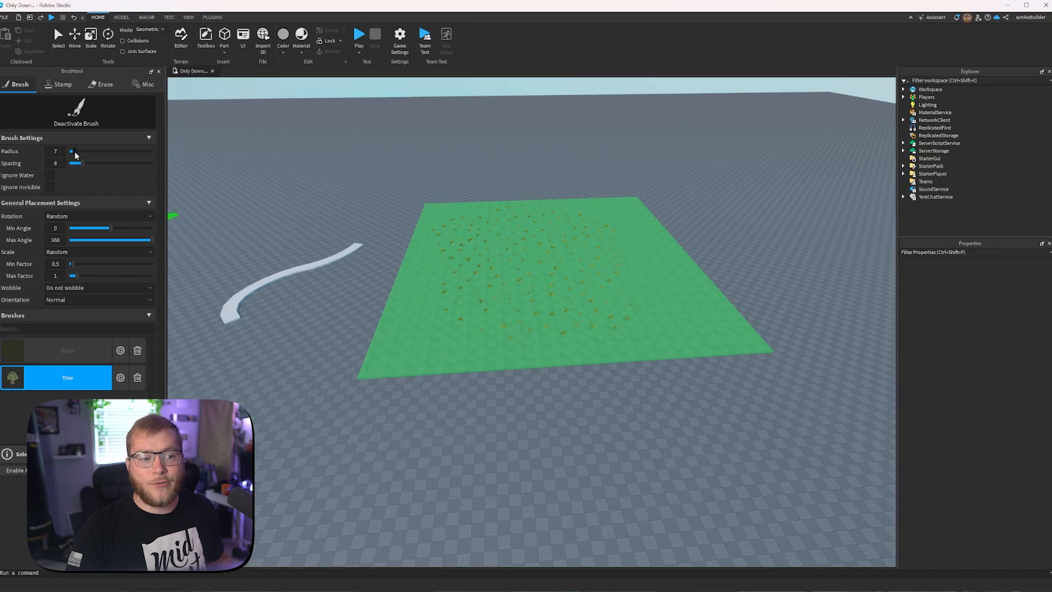
drag(76, 163, 96, 164)
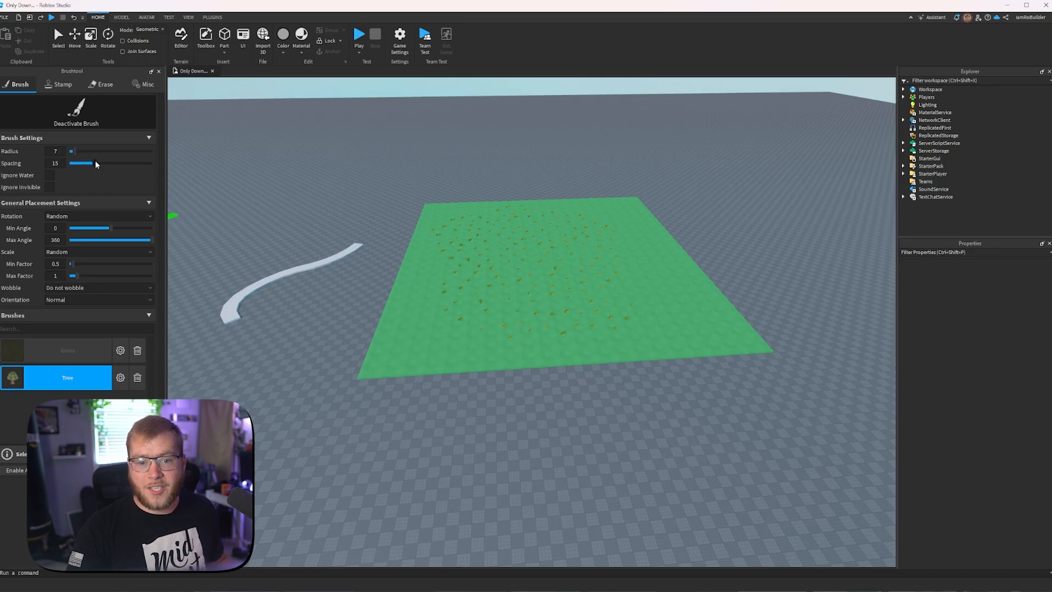
click(577, 224)
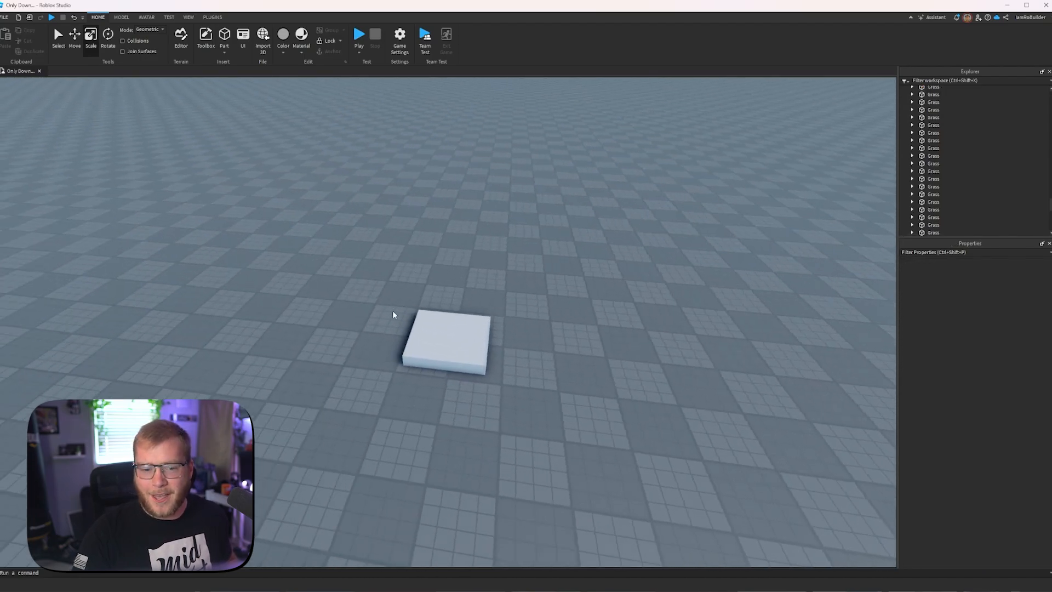
- Select the small block and use Scene Tools to apply the Chrome effect
click(212, 17)
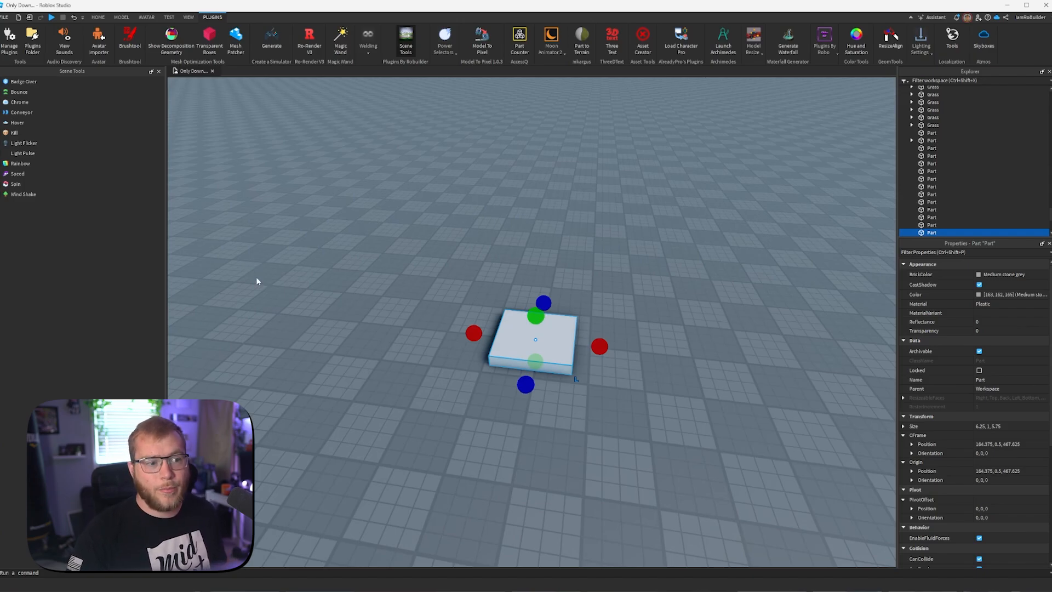
click(23, 82)
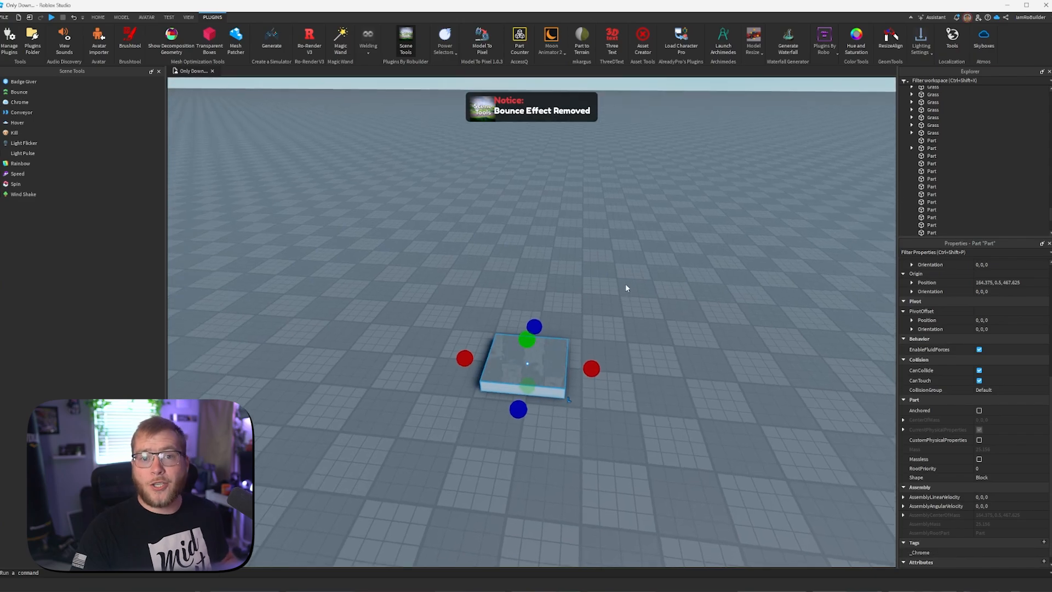
click(20, 101)
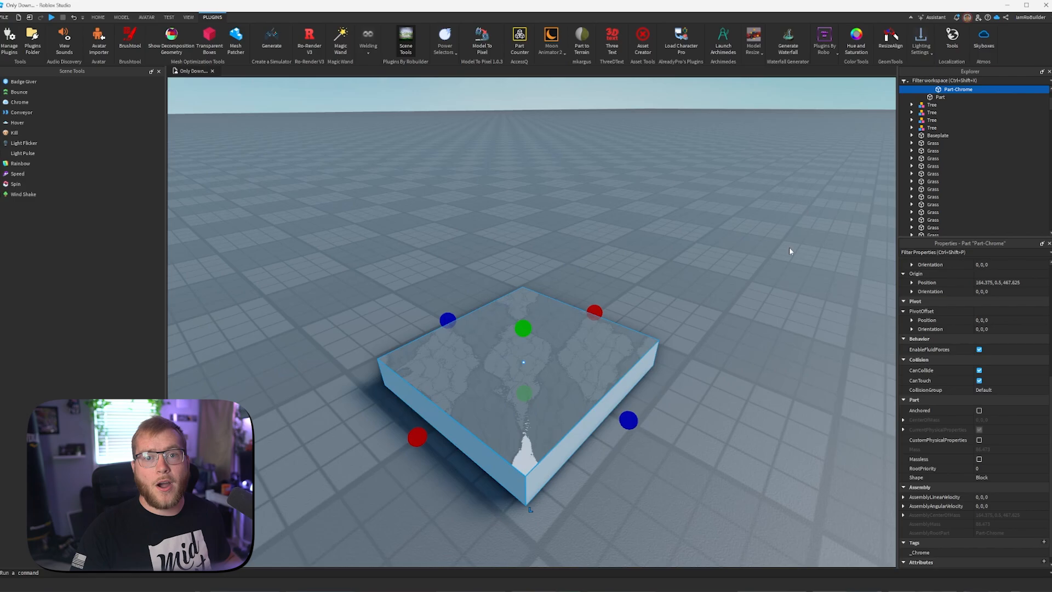
mouse_move(575, 284)
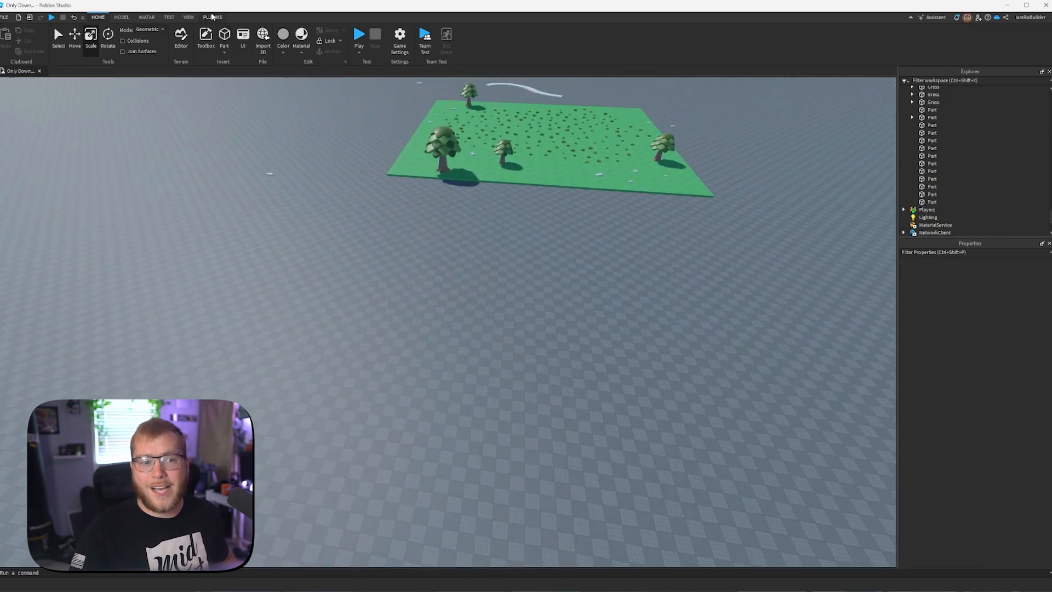
- Place yellow 3D text 'Plugins' in Graduate font, thickness 1.3 and scale 4
click(212, 17)
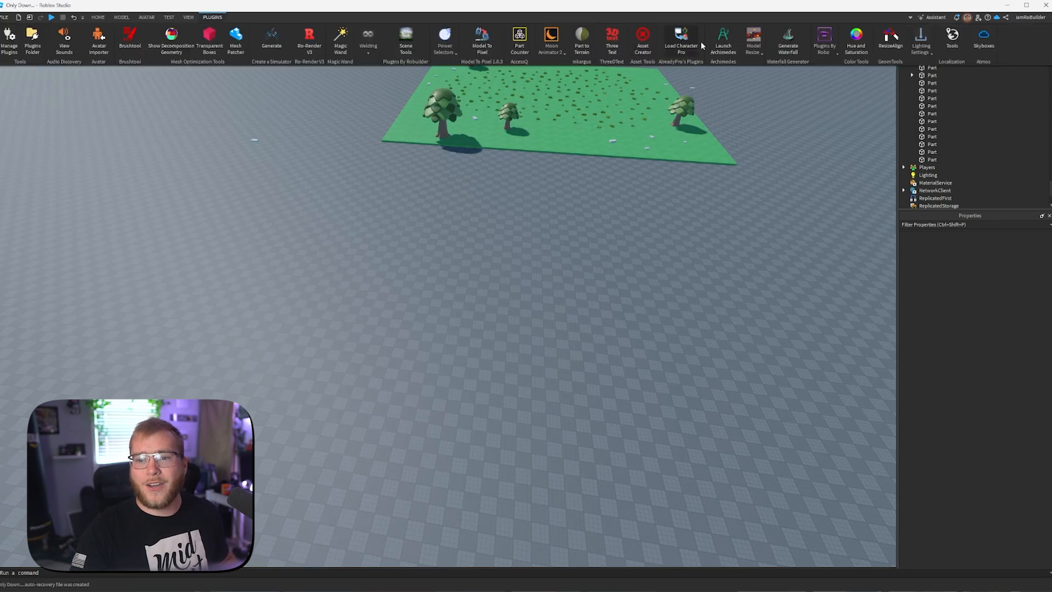
click(611, 40)
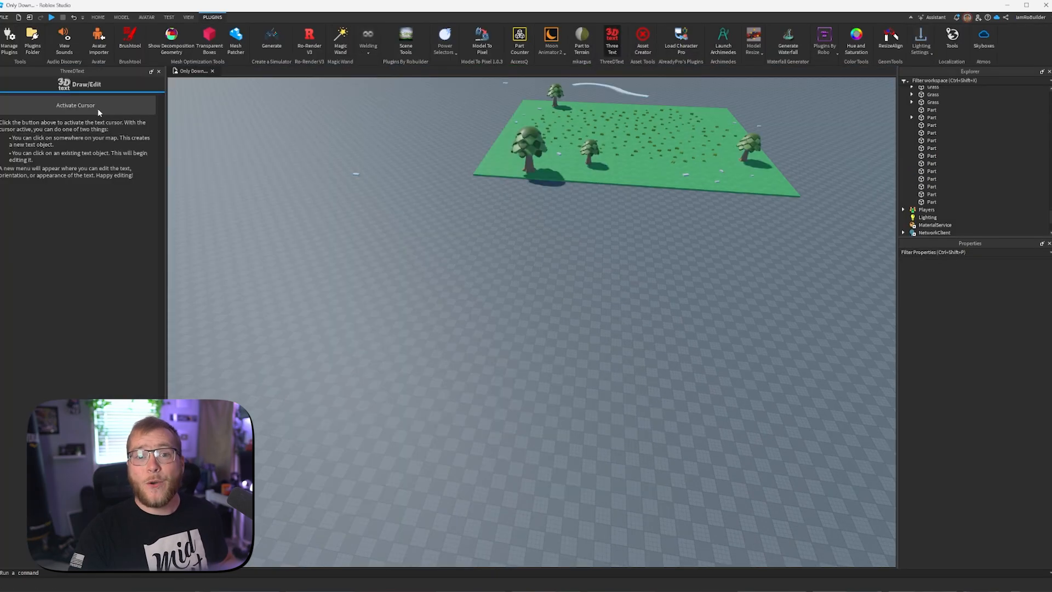
click(75, 105)
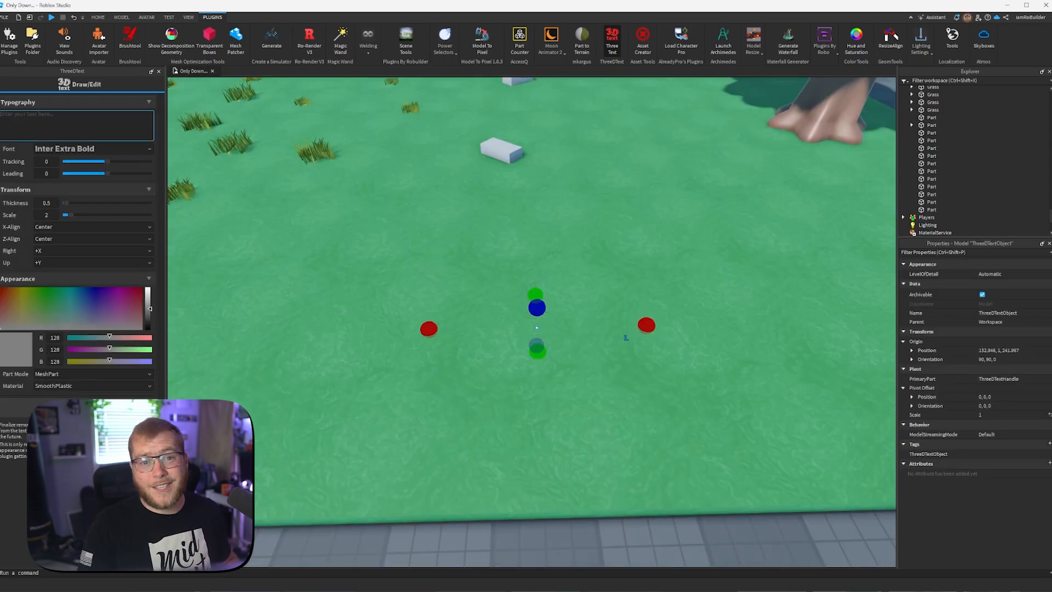
text(Plugins)
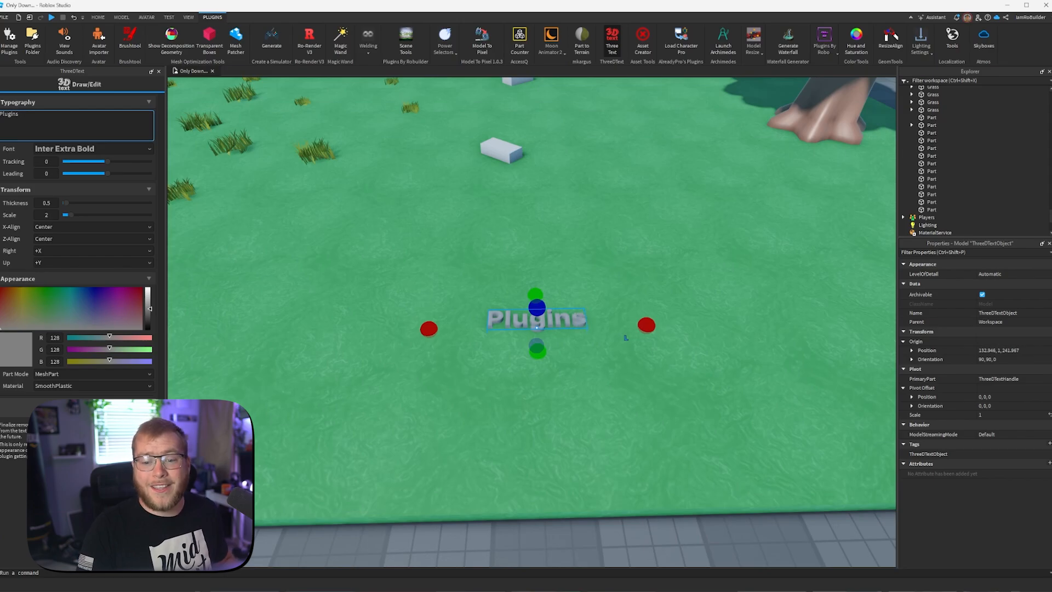
click(92, 149)
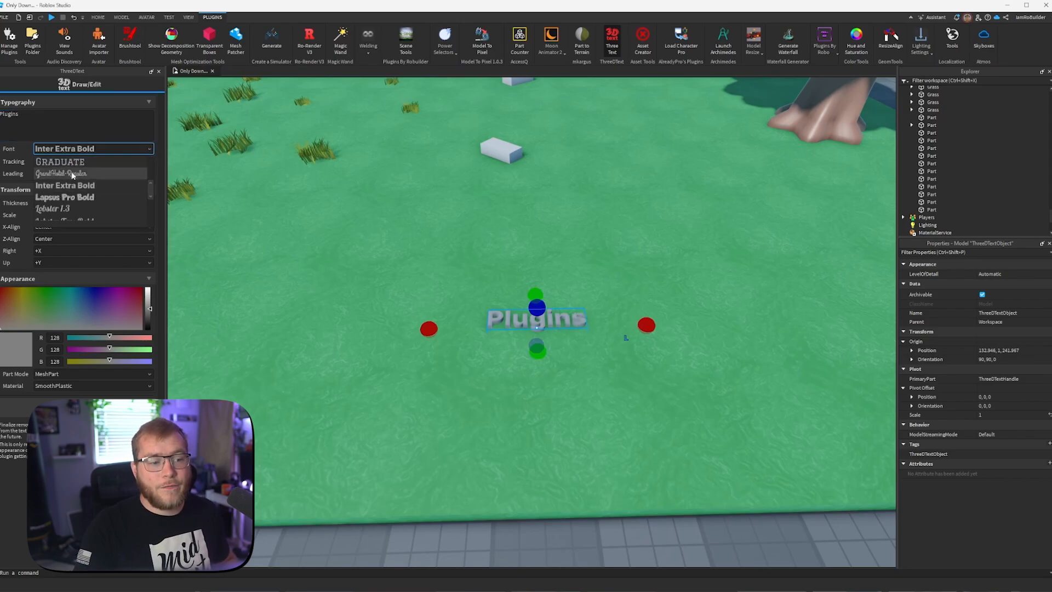
click(59, 161)
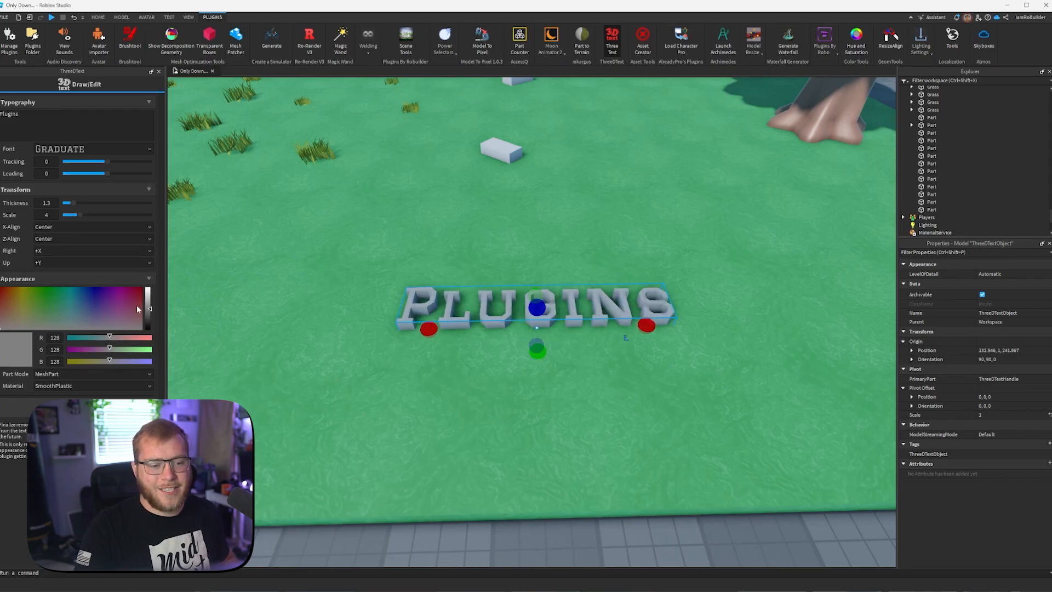
click(23, 290)
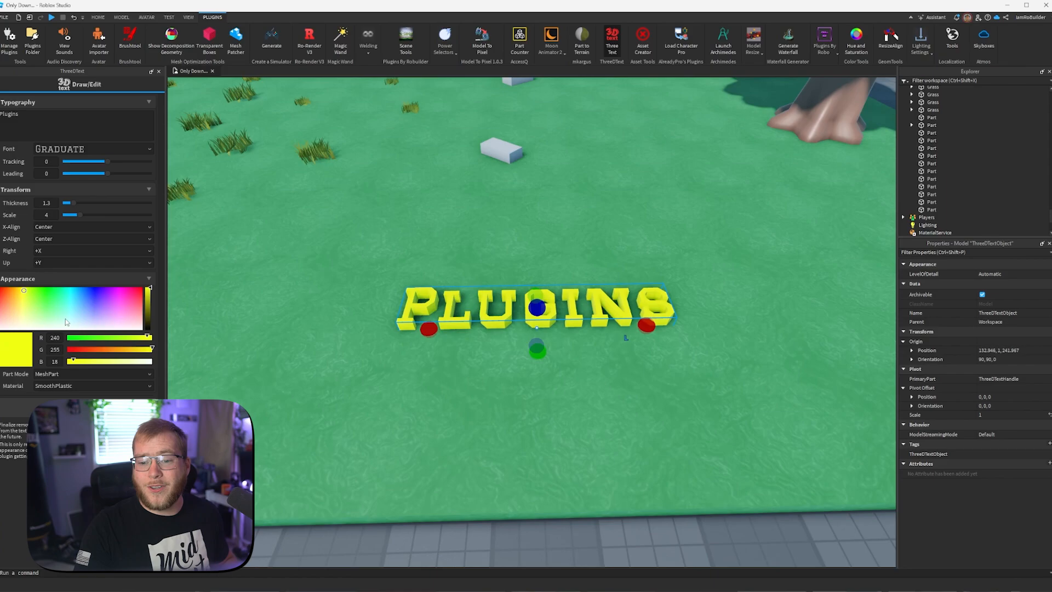